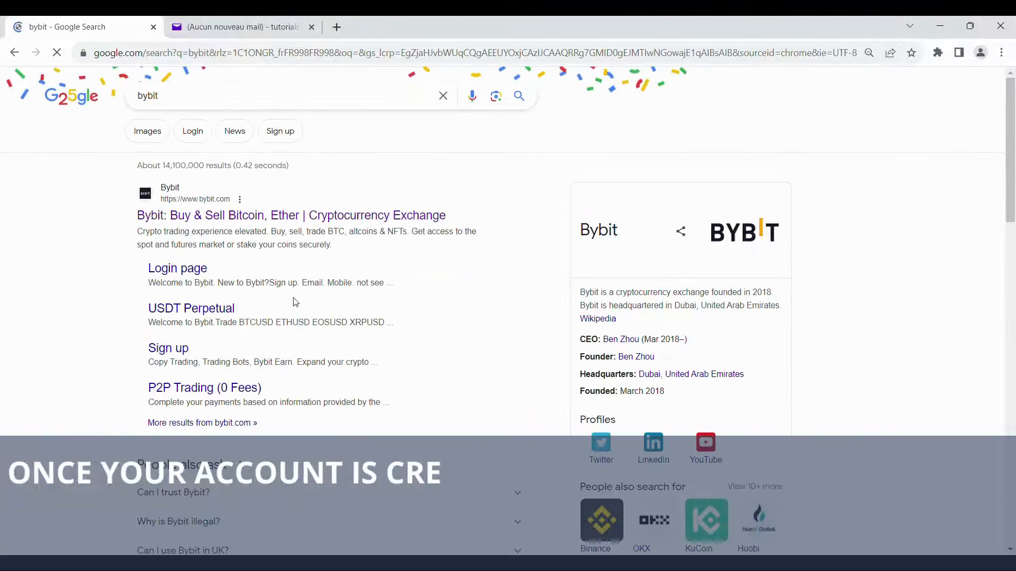
Open the official Bybit website from the Google results for 'bybit'
{"action": "left_click", "coordinate": [290, 215]}
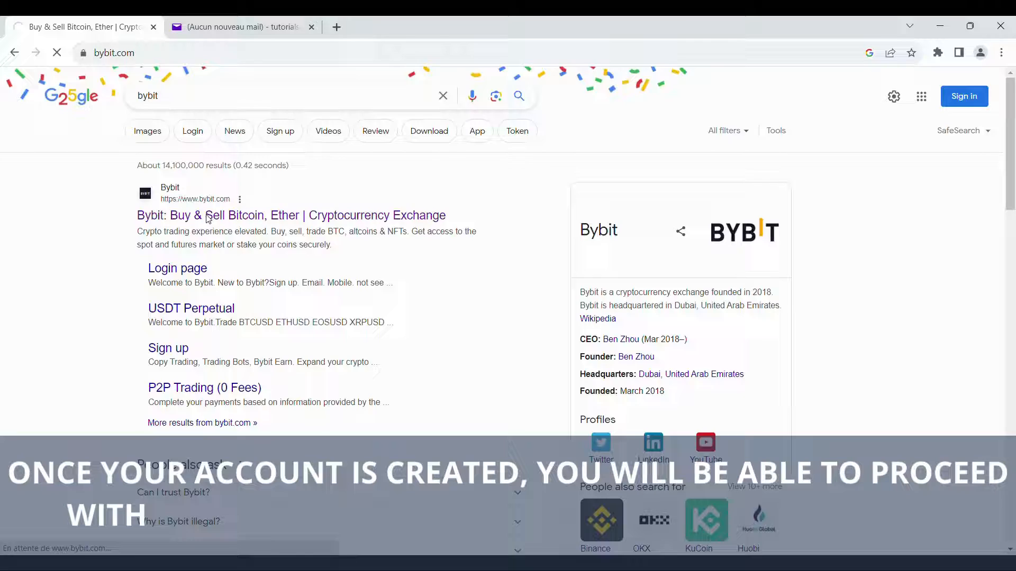
{"action": "left_click", "coordinate": [290, 215]}
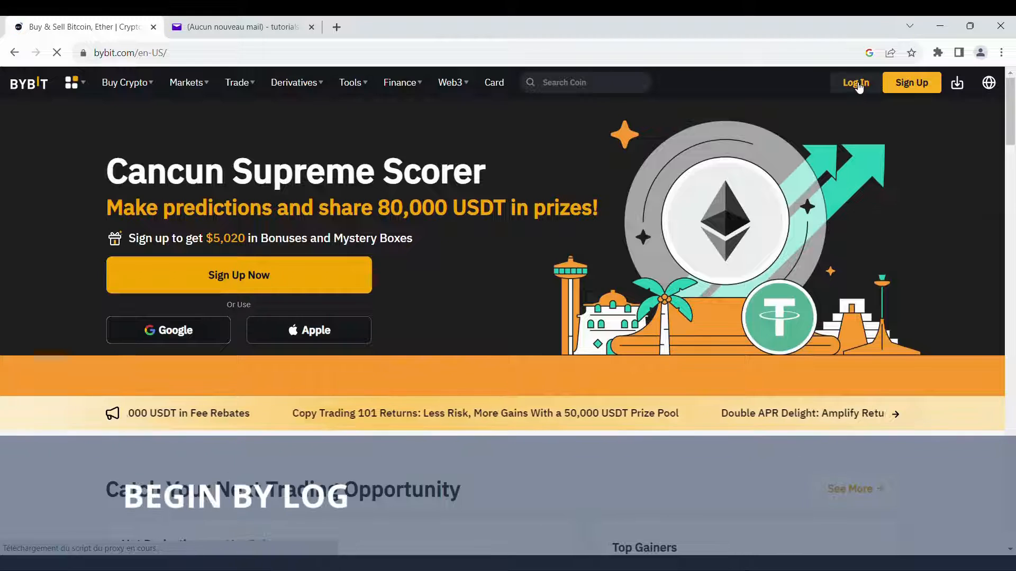
Log in to Bybit with the account password and bring up the profile menu
{"action": "left_click", "coordinate": [854, 83]}
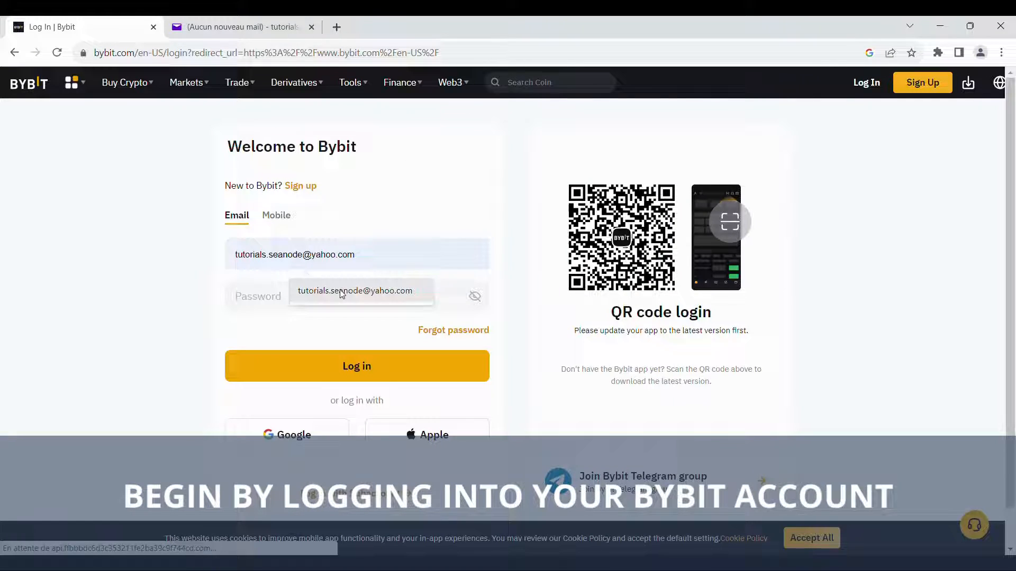
{"action": "type", "text": "password"}
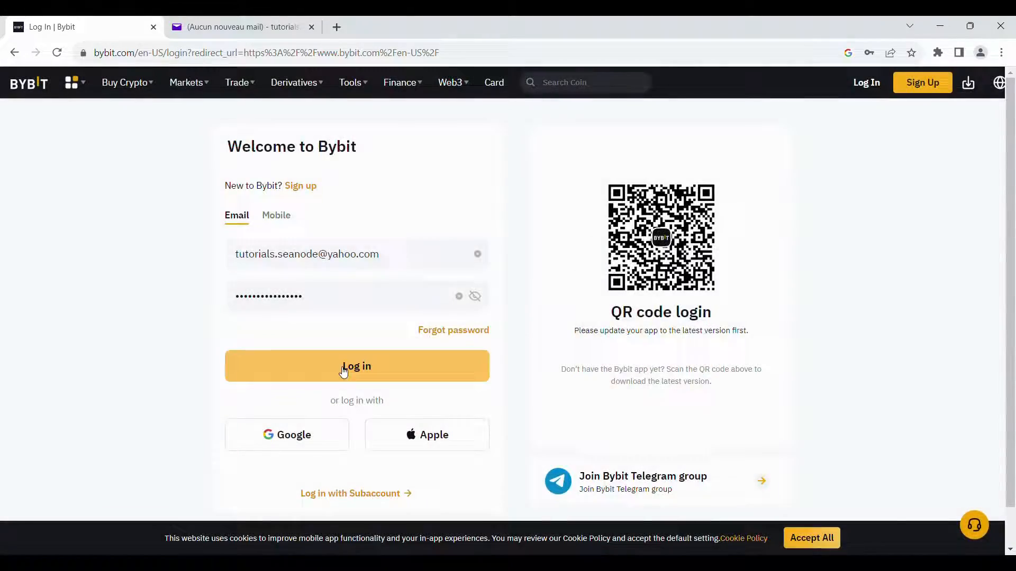
{"action": "left_click", "coordinate": [356, 366]}
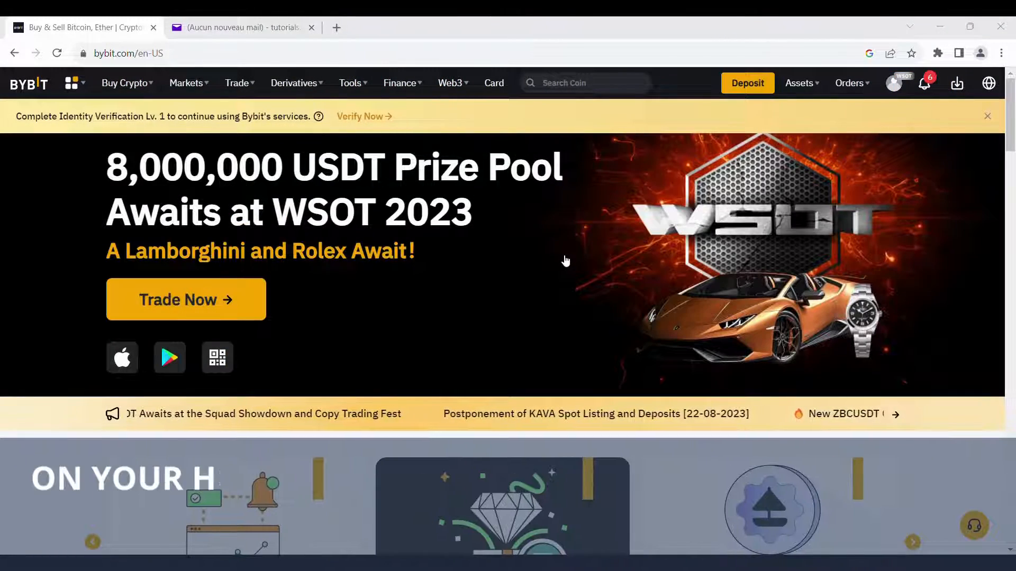
{"action": "left_click", "coordinate": [895, 83]}
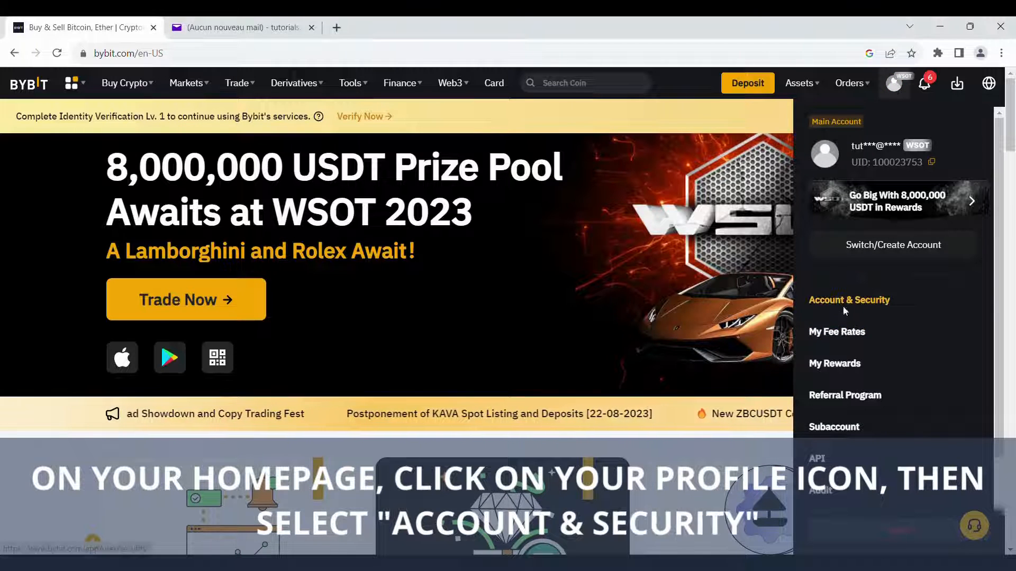
Go to Account & Security and bring the Advanced Protection options into view
{"action": "left_click", "coordinate": [848, 300]}
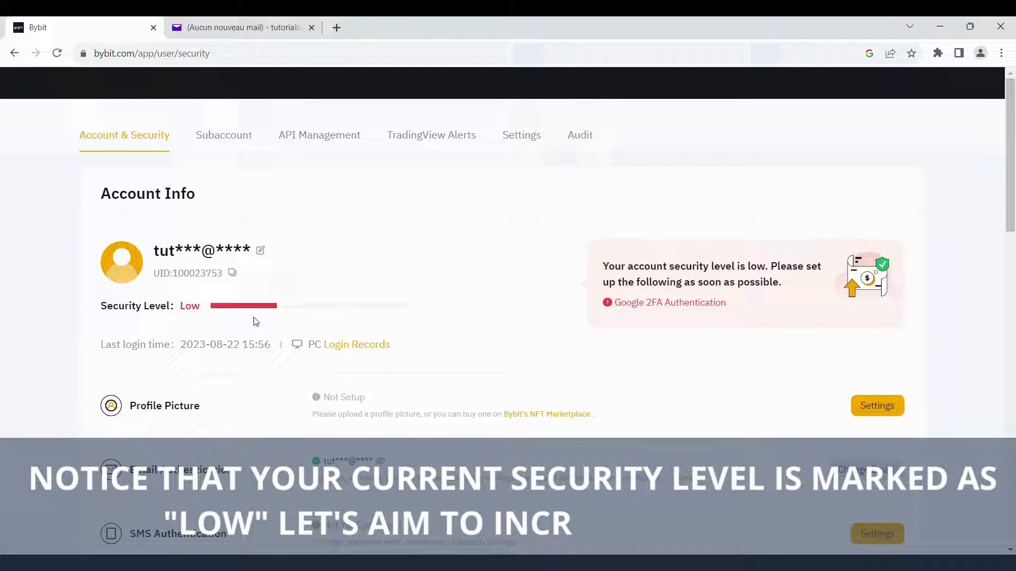
{"action": "scroll", "scroll_direction": "down", "scroll_amount": 3}
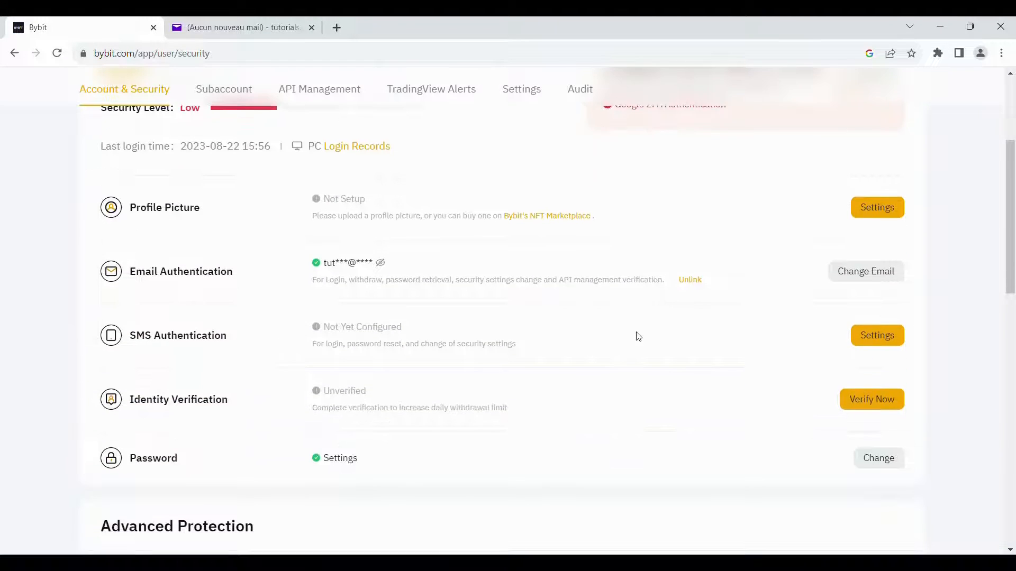
{"action": "scroll", "scroll_direction": "down", "scroll_amount": 3}
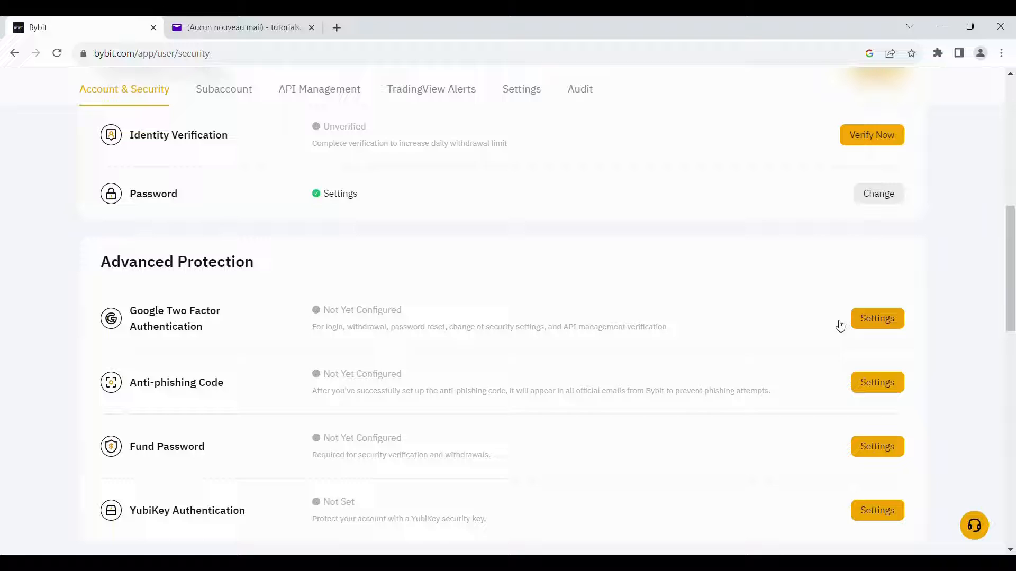
{"action": "left_click", "coordinate": [877, 319]}
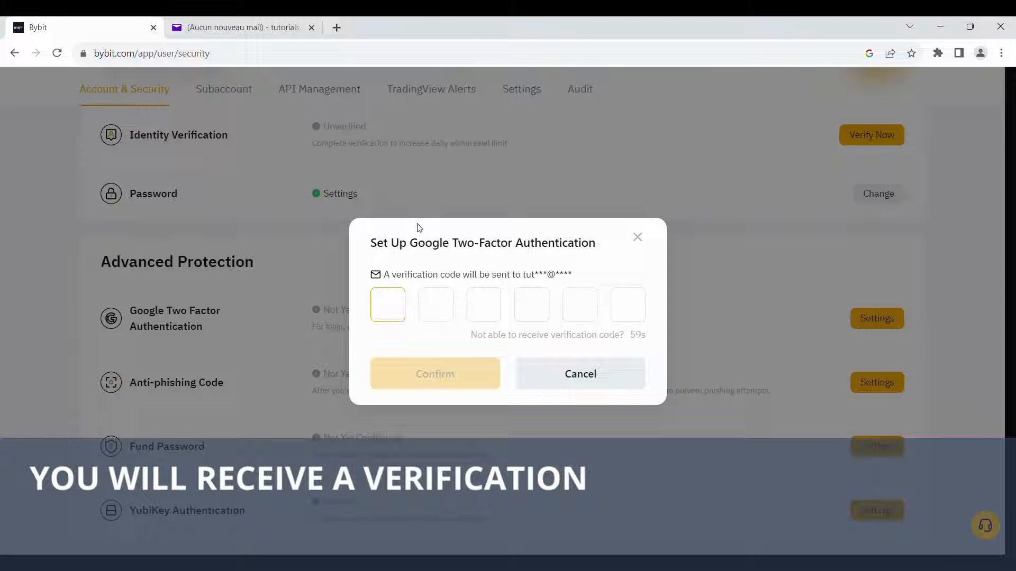
{"action": "left_click", "coordinate": [240, 28]}
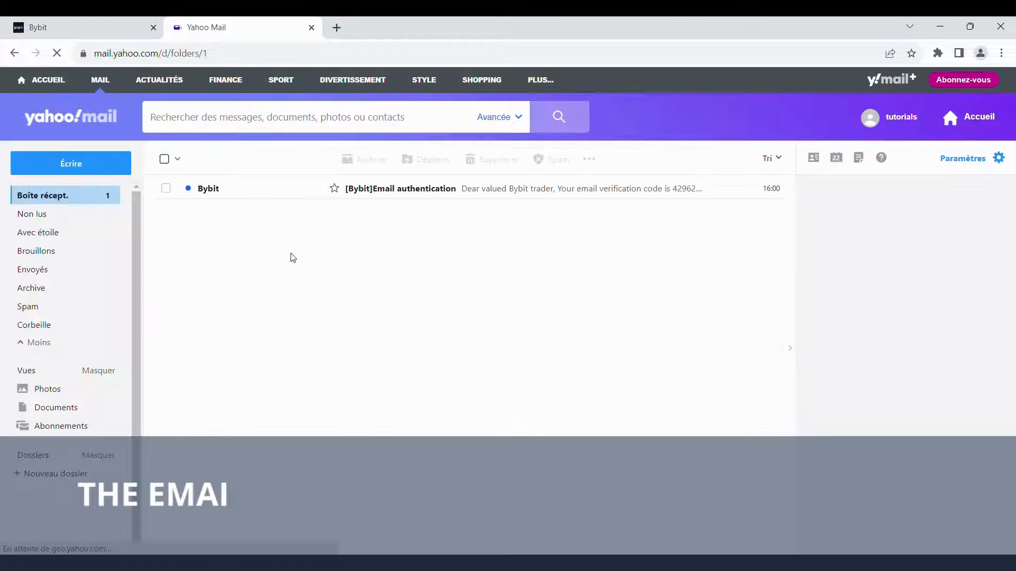
{"action": "left_click", "coordinate": [400, 188]}
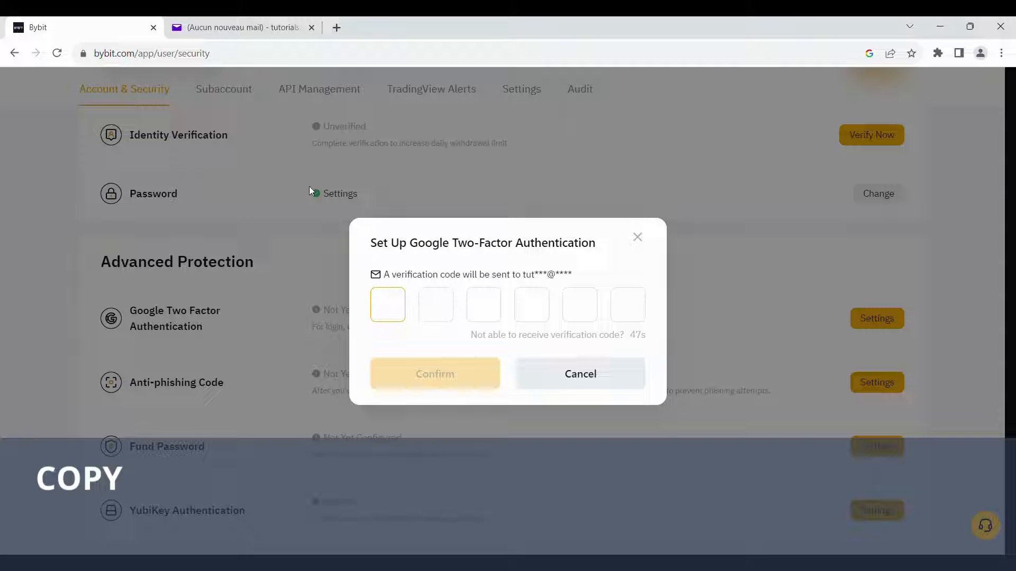
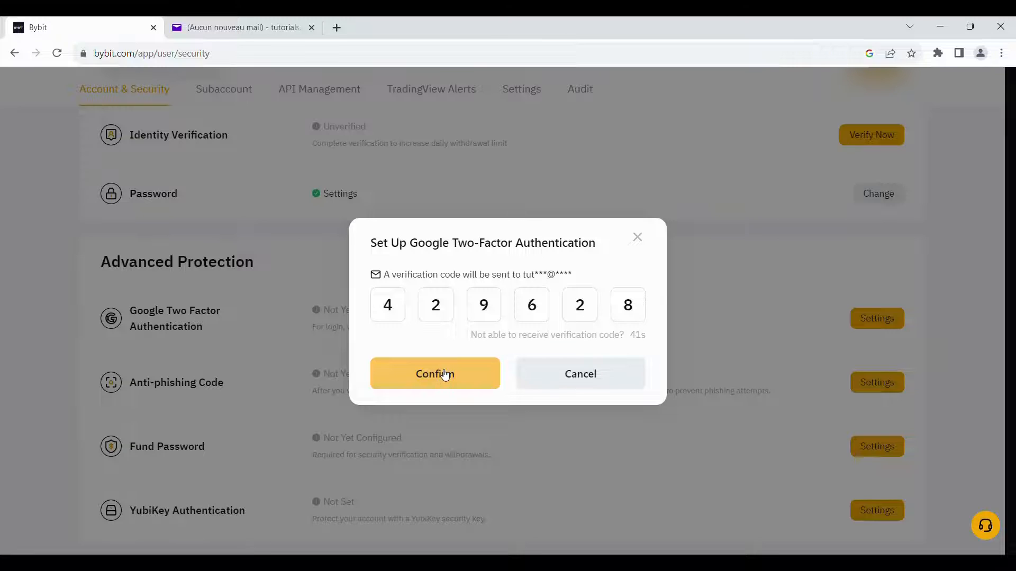
{"action": "left_click", "coordinate": [434, 374]}
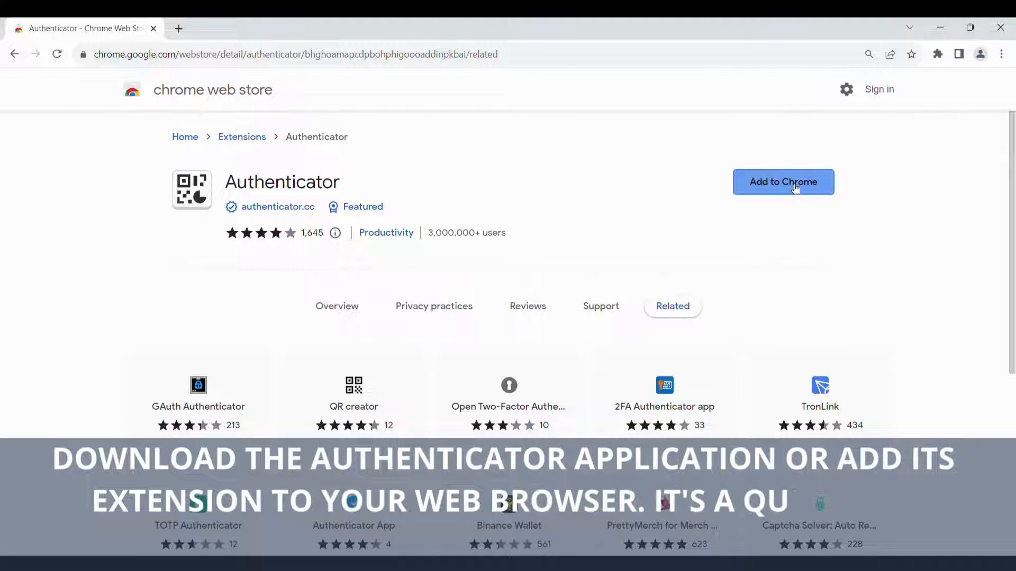
Add the Authenticator extension to Chrome from the Web Store
{"action": "left_click", "coordinate": [783, 182]}
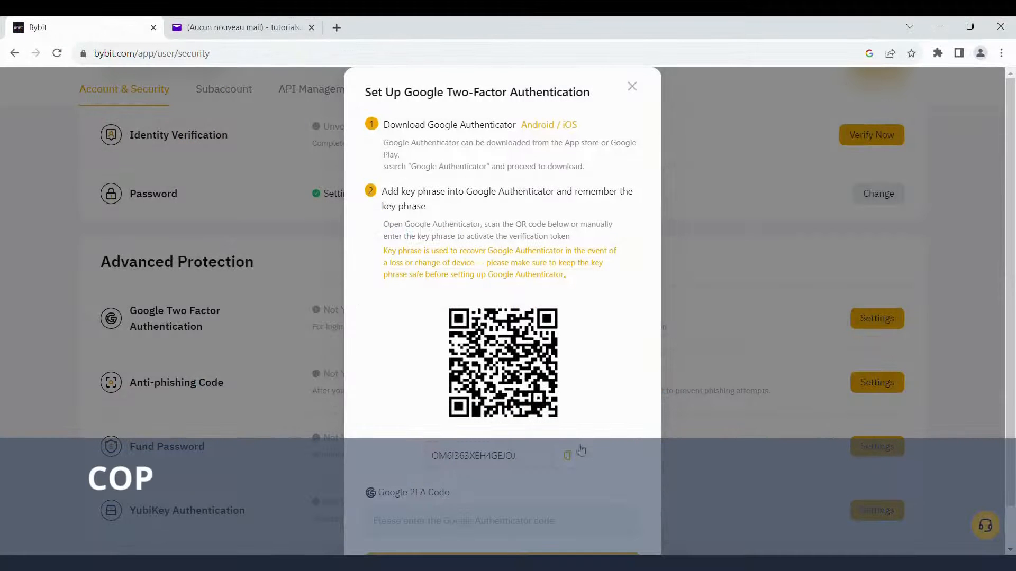
{"action": "left_click", "coordinate": [567, 455]}
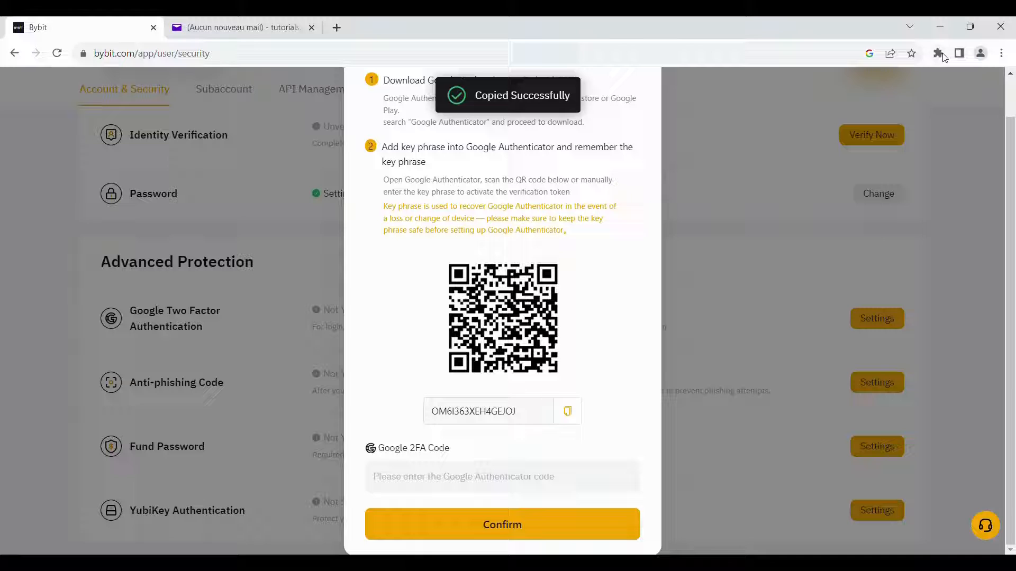
{"action": "left_click", "coordinate": [937, 53]}
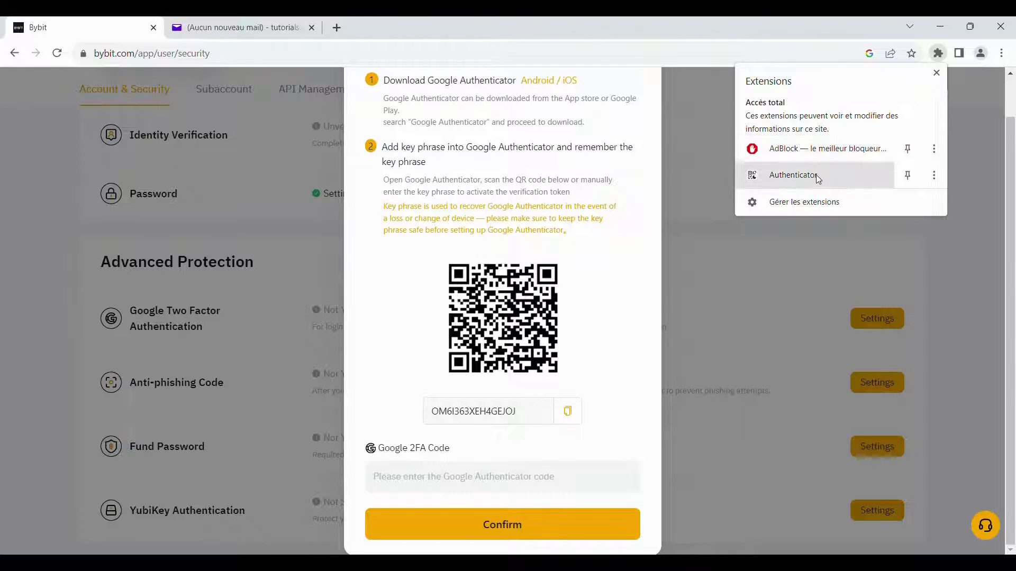
{"action": "left_click", "coordinate": [793, 175]}
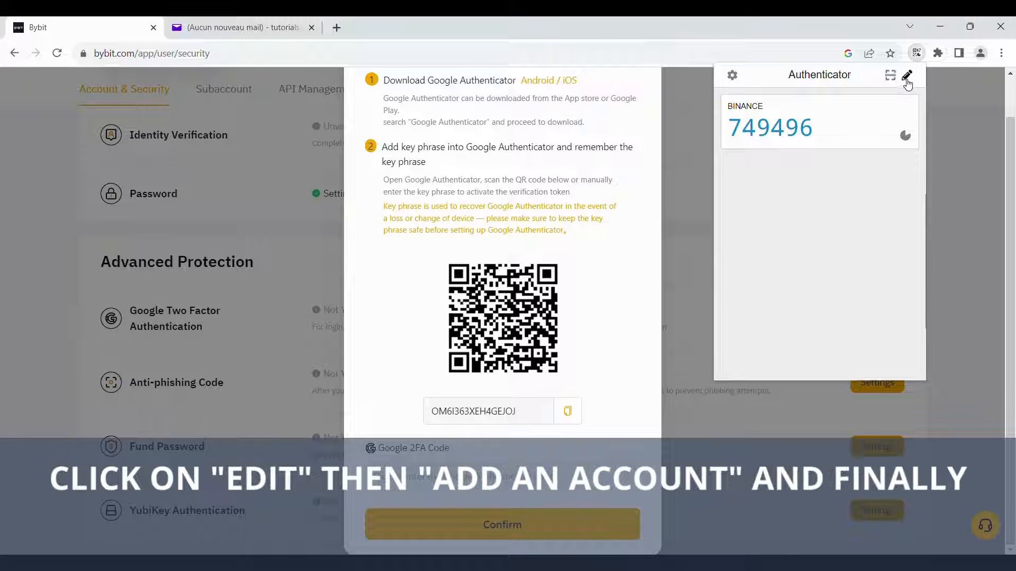
{"action": "left_click", "coordinate": [907, 75]}
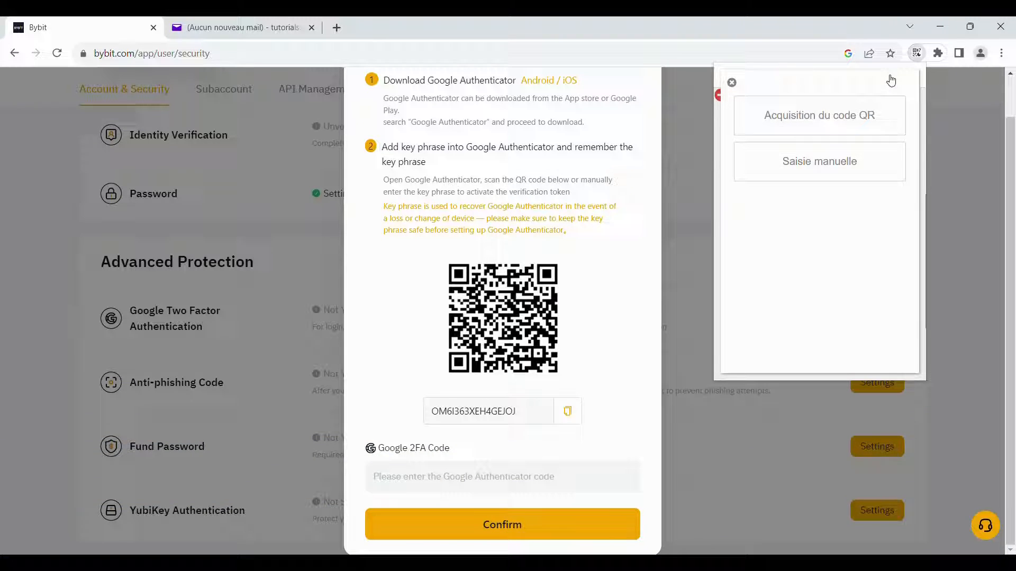
{"action": "left_click", "coordinate": [819, 161]}
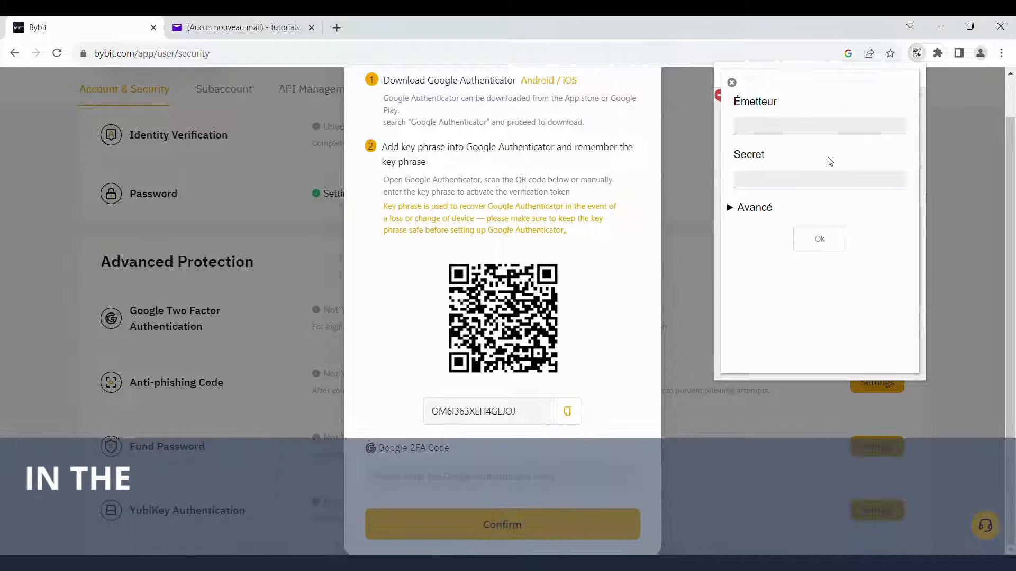
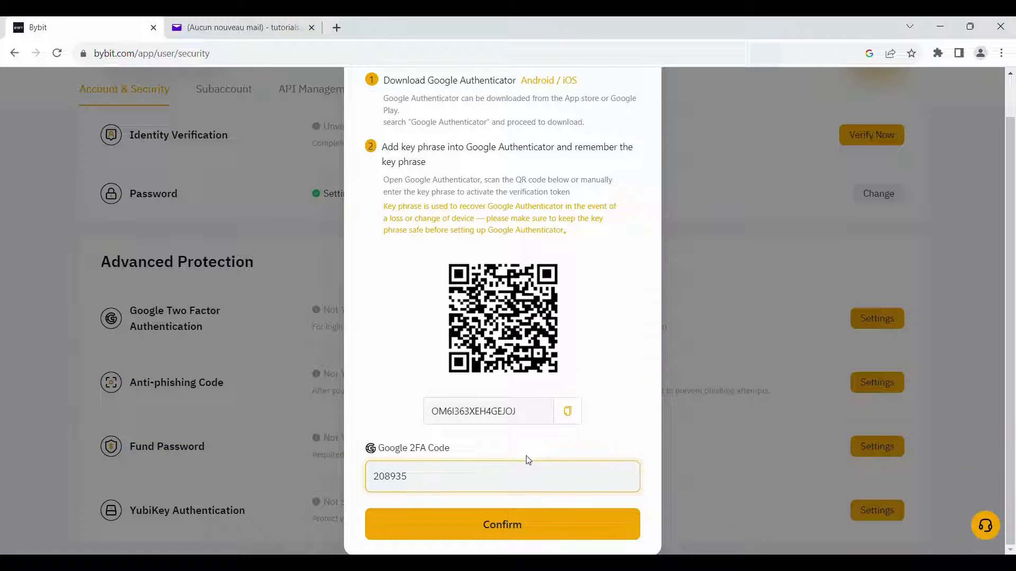
Confirm the generated 2FA code, activating Google authentication and Medium security level
{"action": "left_click", "coordinate": [501, 524]}
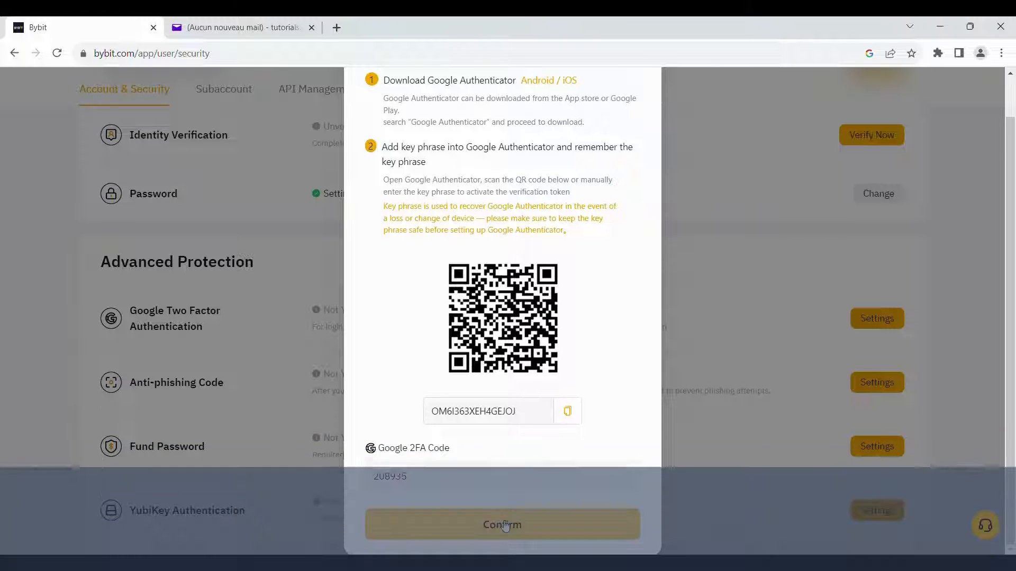
{"action": "left_click", "coordinate": [501, 525]}
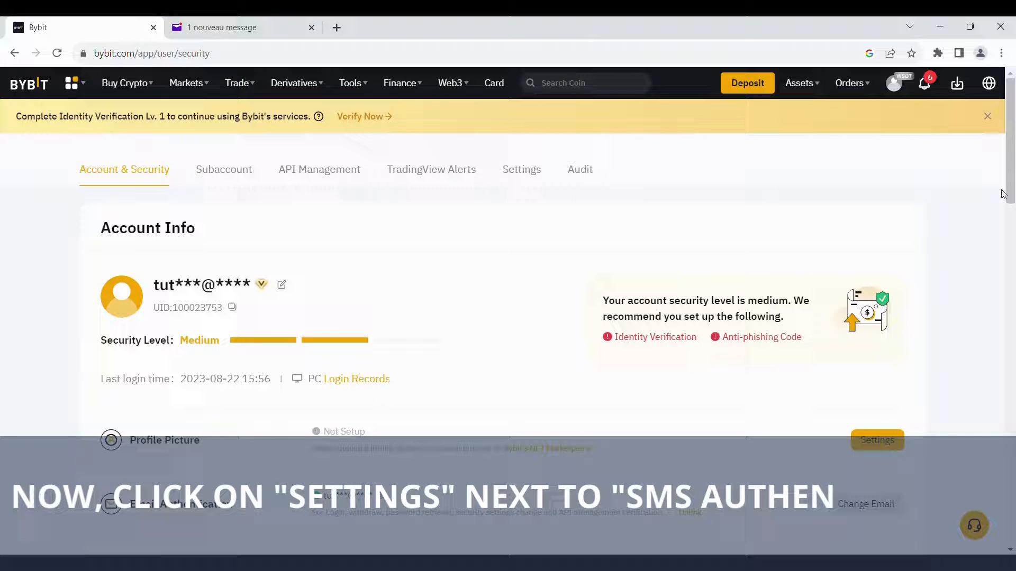
Start SMS authentication, choose +33 France, and submit the phone number with a 2FA code
{"action": "scroll", "scroll_direction": "down", "scroll_amount": 3}
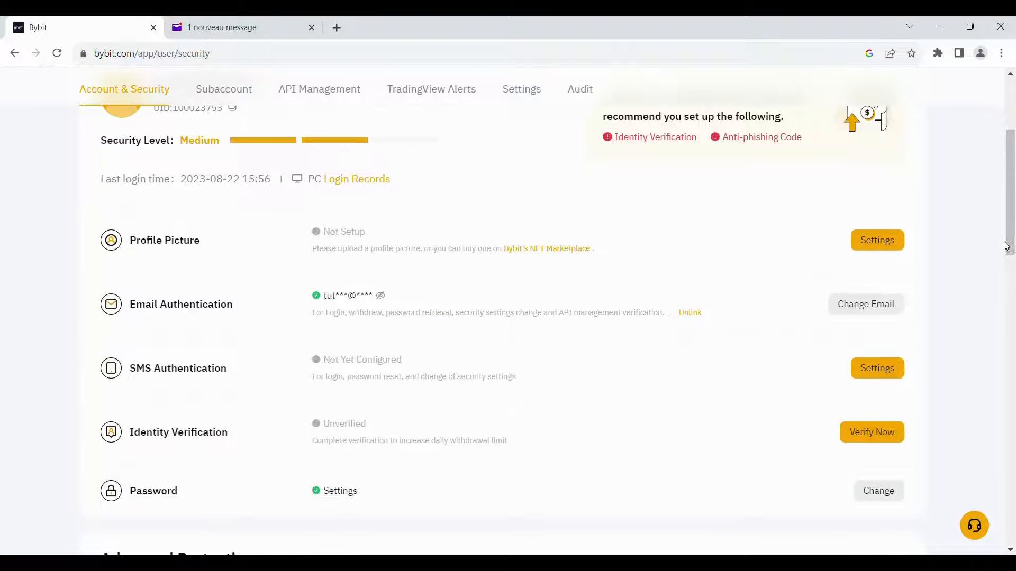
{"action": "mouse_move", "coordinate": [876, 368]}
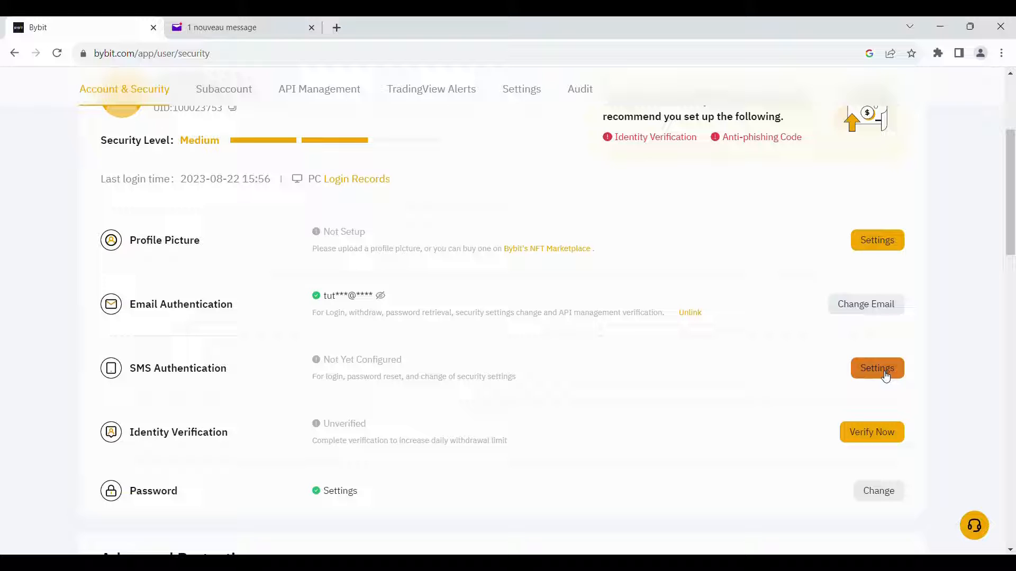
{"action": "left_click", "coordinate": [876, 368]}
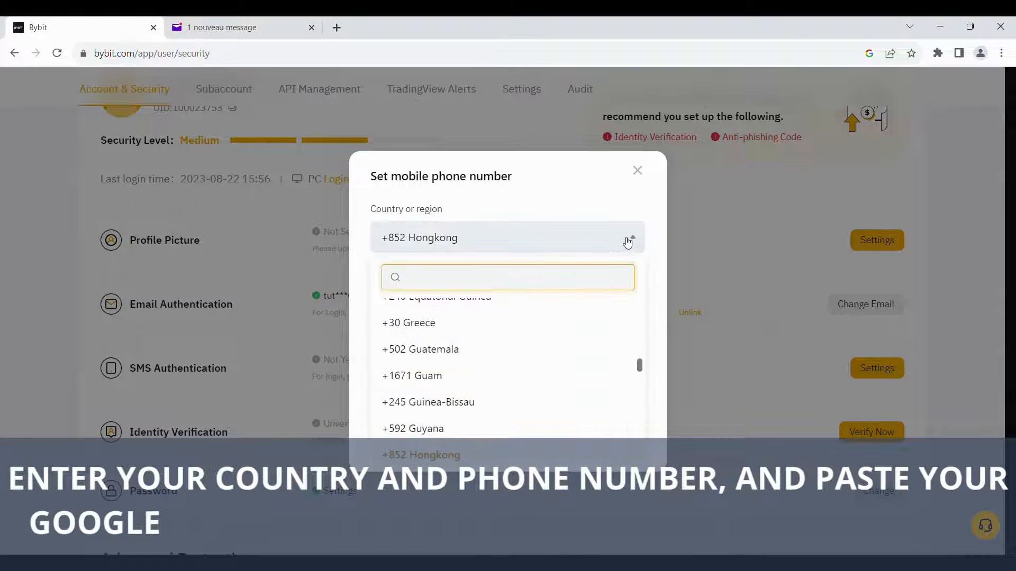
{"action": "type", "text": "fra"}
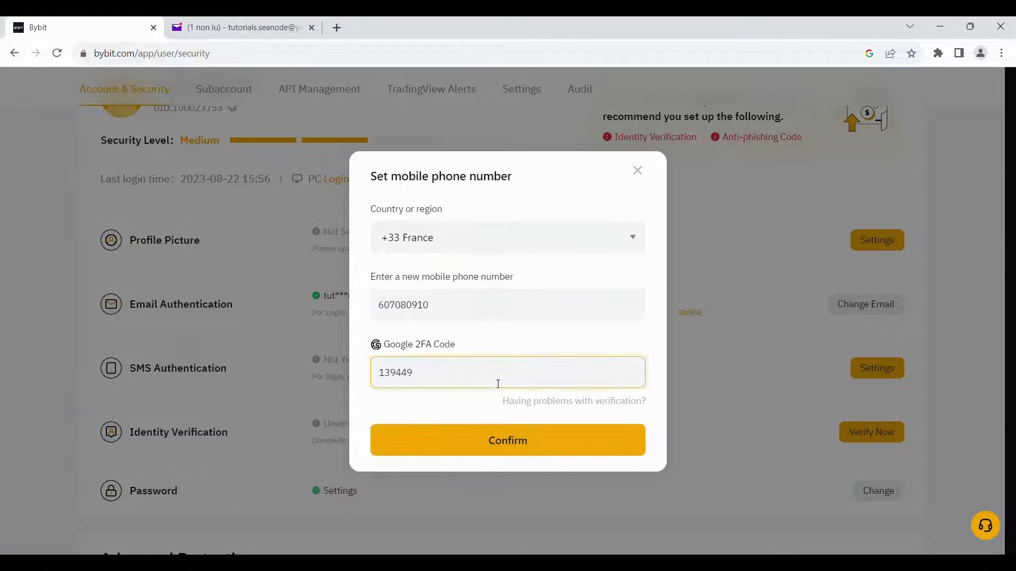
{"action": "left_click", "coordinate": [507, 440]}
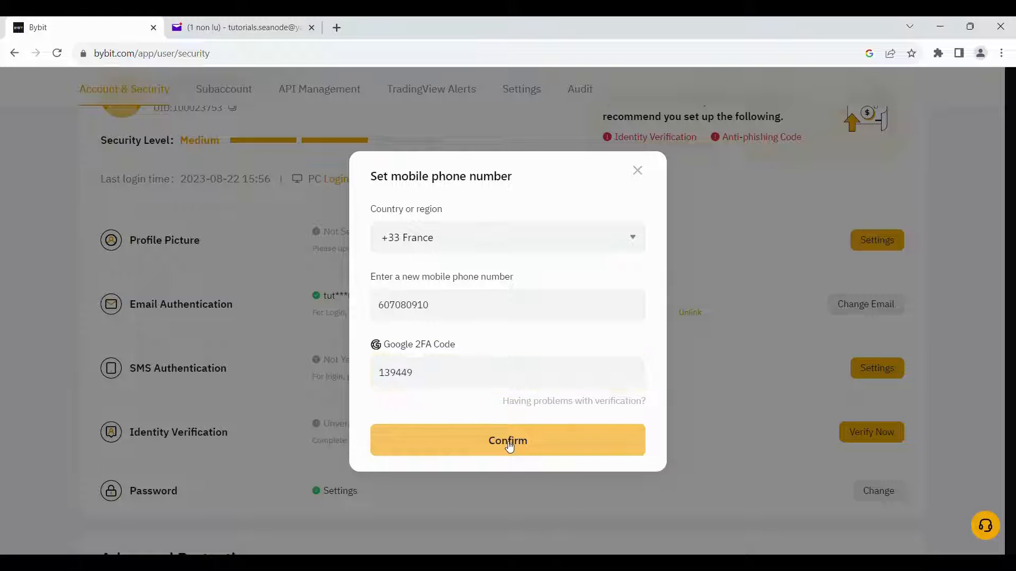
{"action": "left_click", "coordinate": [507, 440]}
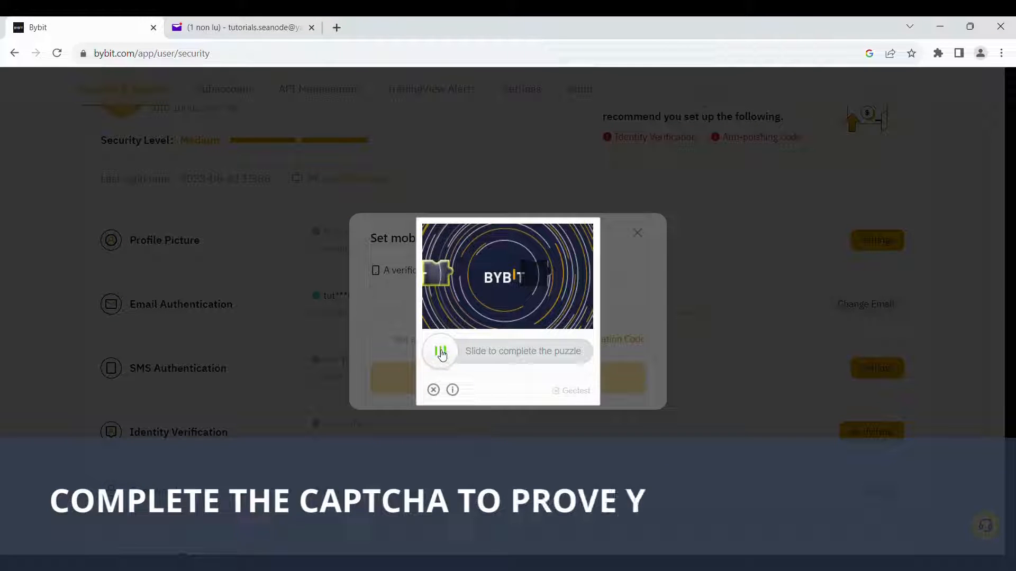
Slide the puzzle piece into its gap to pass the captcha for phone verification
{"action": "left_click_drag", "start_coordinate": [441, 352], "coordinate": [536, 351]}
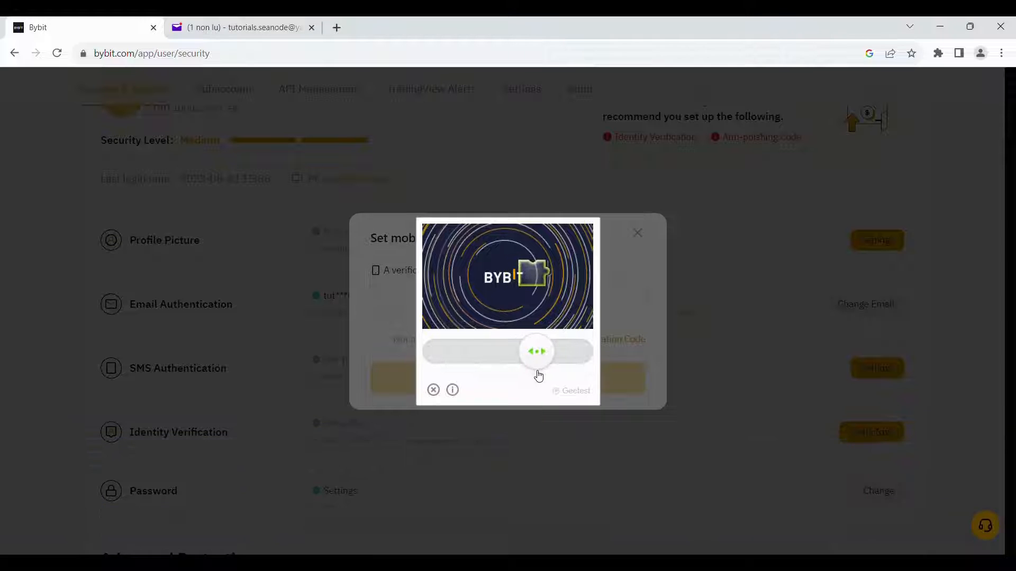
{"action": "left_click_drag", "start_coordinate": [537, 351], "coordinate": [590, 352]}
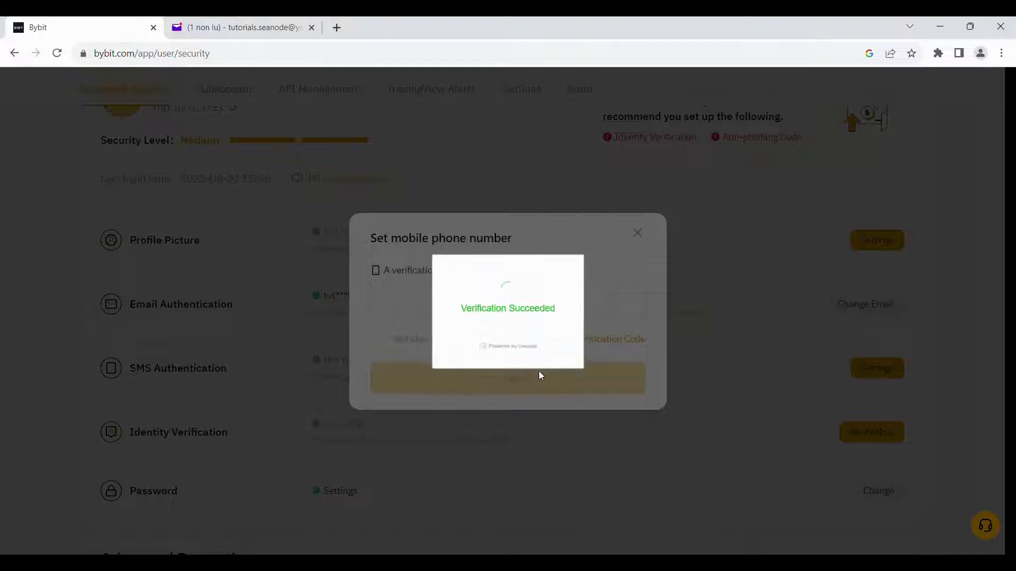